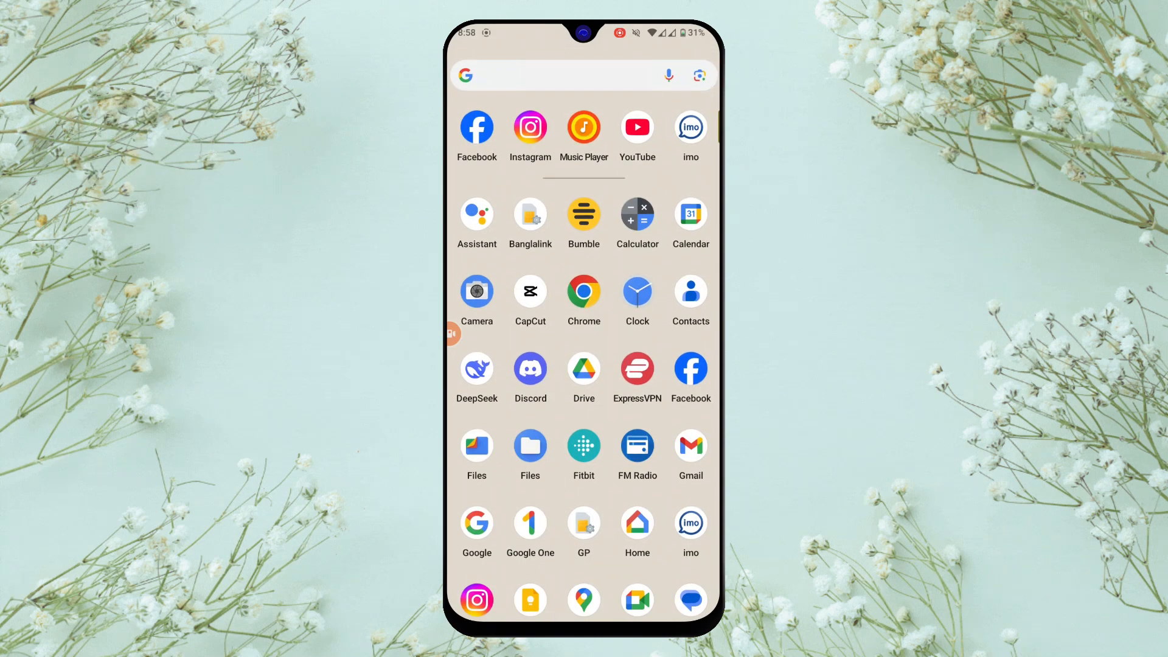
# Launch Facebook and go to the Settings & privacy page.
pyautogui.click(475, 127)
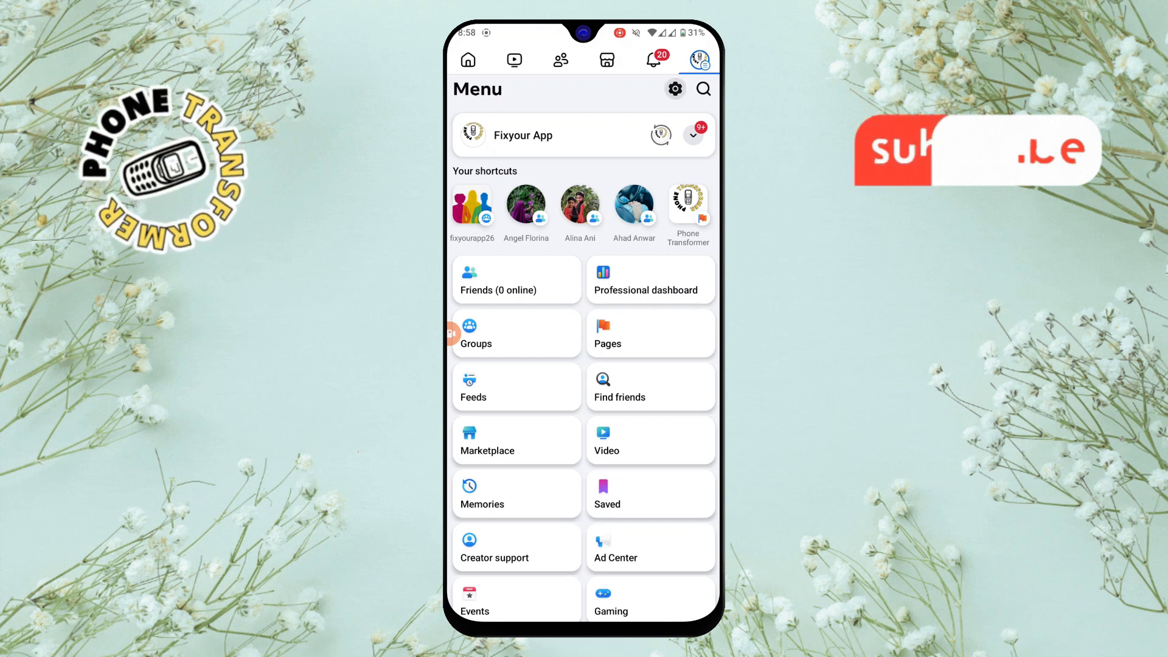
pyautogui.click(675, 88)
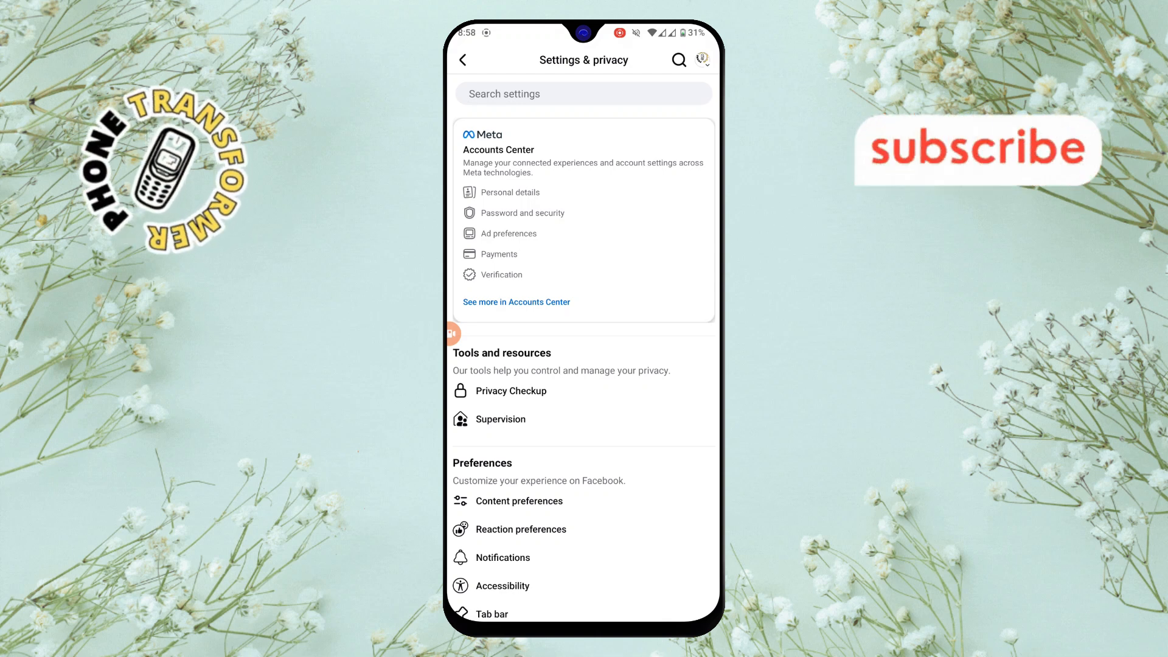
# Open Notifications and switch off the People you may know notifications toggle.
pyautogui.scroll(-3)
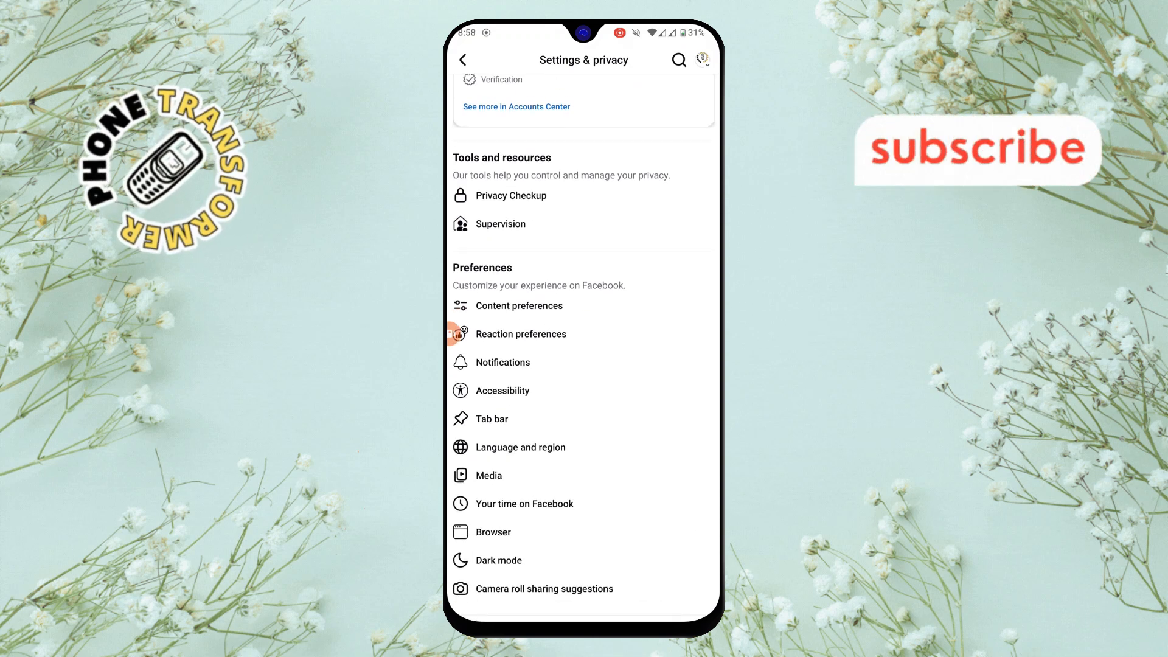
pyautogui.click(505, 362)
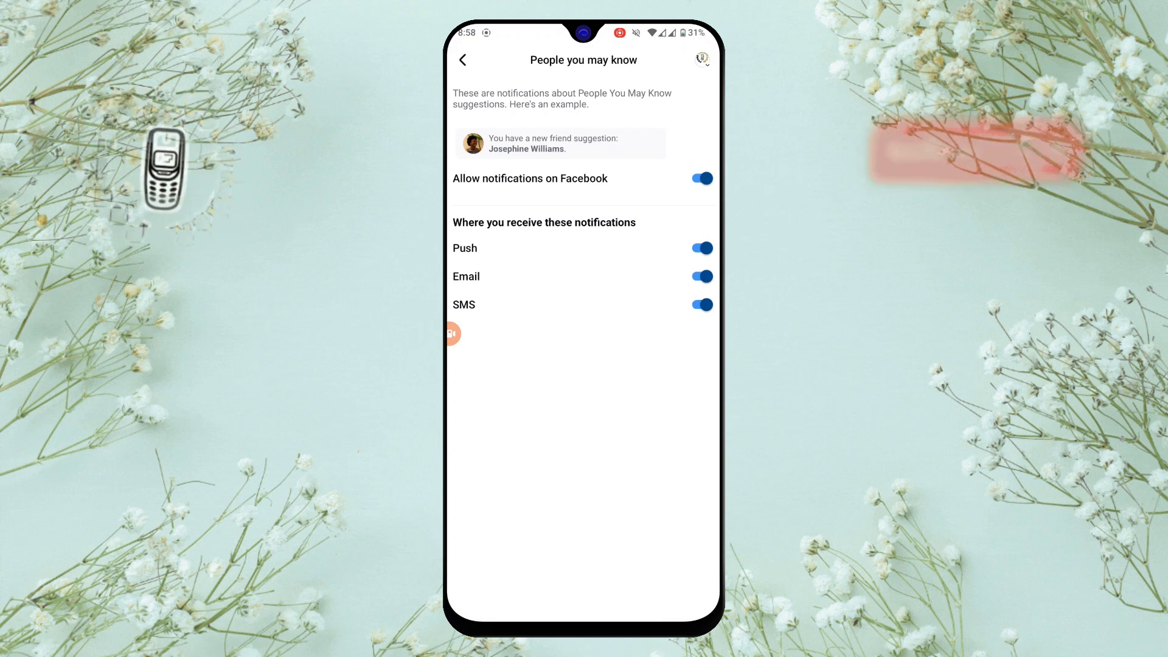
pyautogui.click(699, 178)
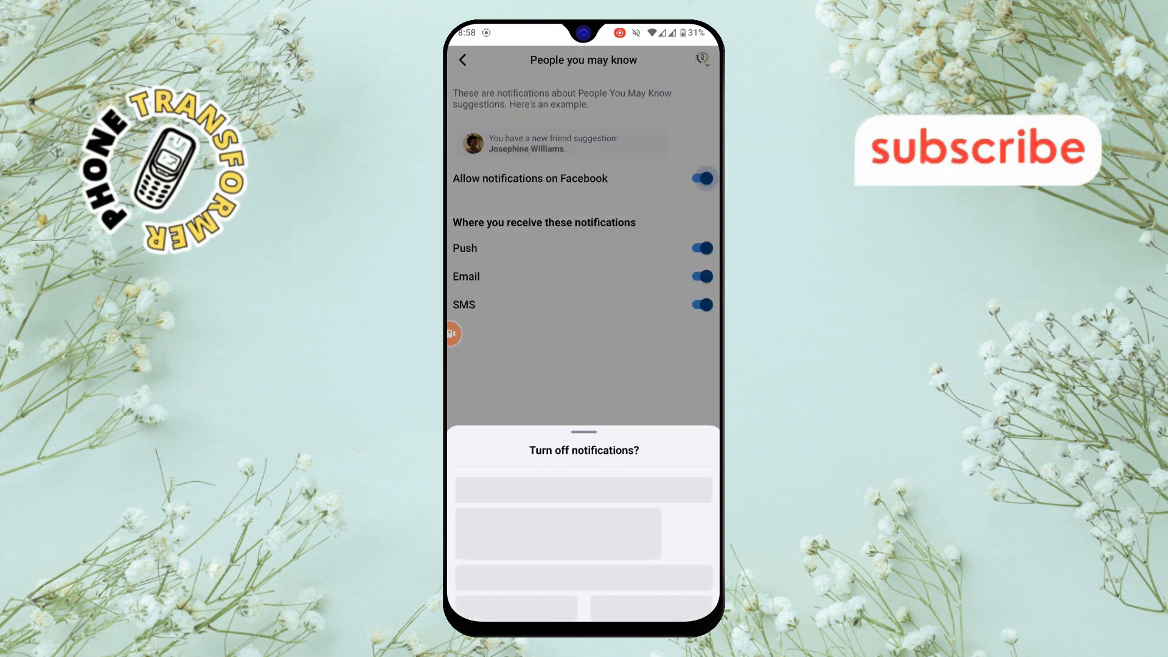